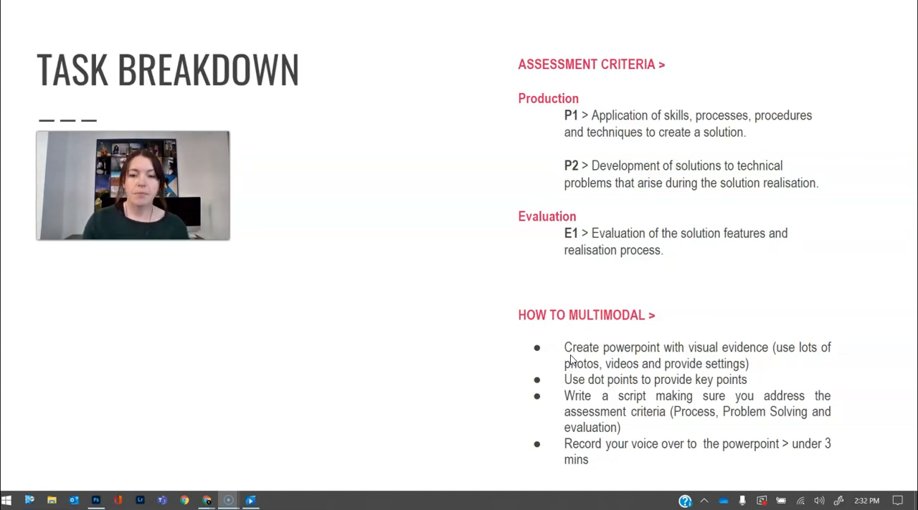
Step: Scroll the Assessment Breakdown past Production problem solving to the Post Processing requirements
key(Right)
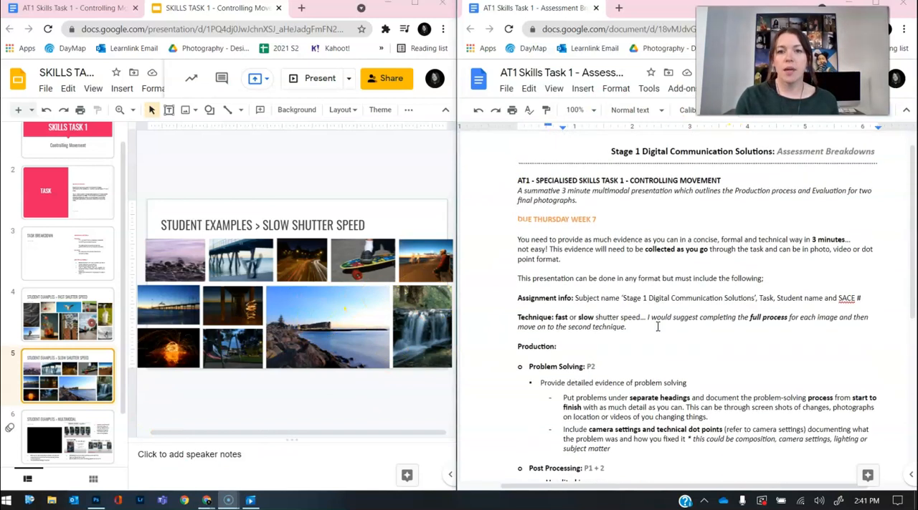
scroll(down, 3)
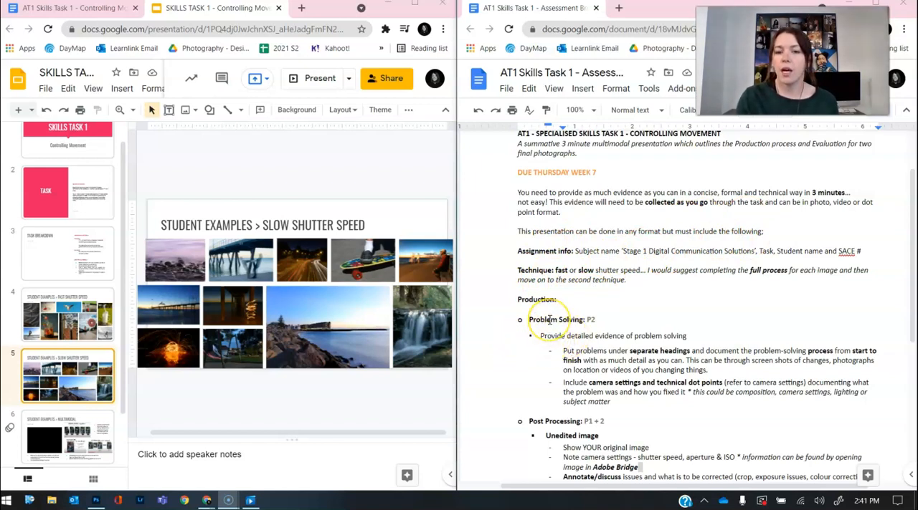
scroll(down, 3)
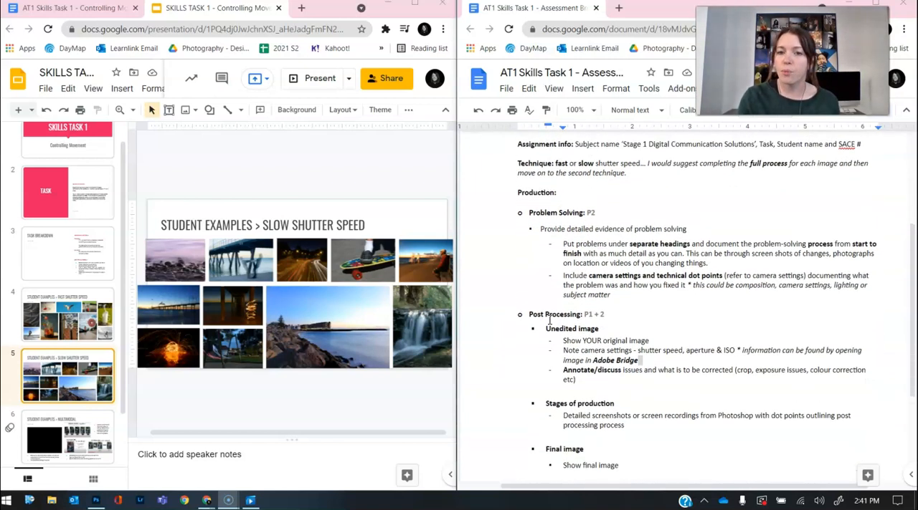
Step: Scroll slightly further so the Evaluation: E1 heading appears below Final image
scroll(down, 3)
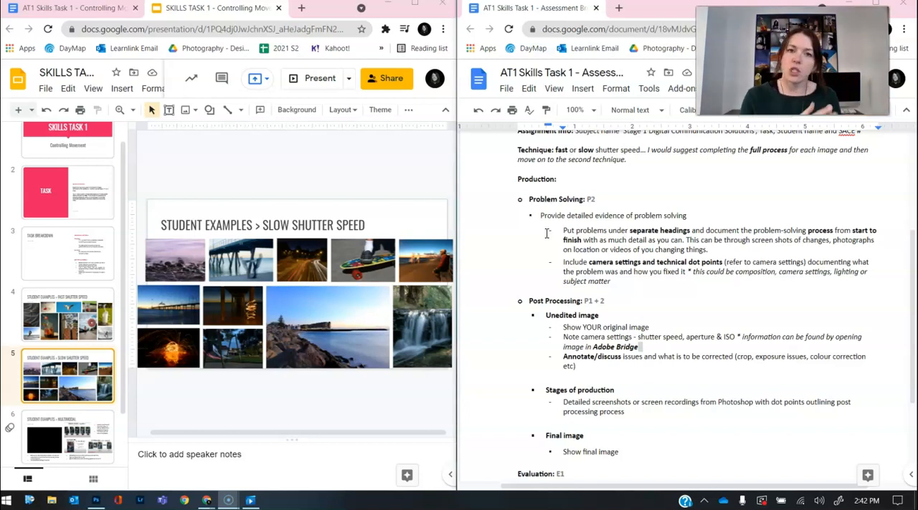
mouse_move(581, 500)
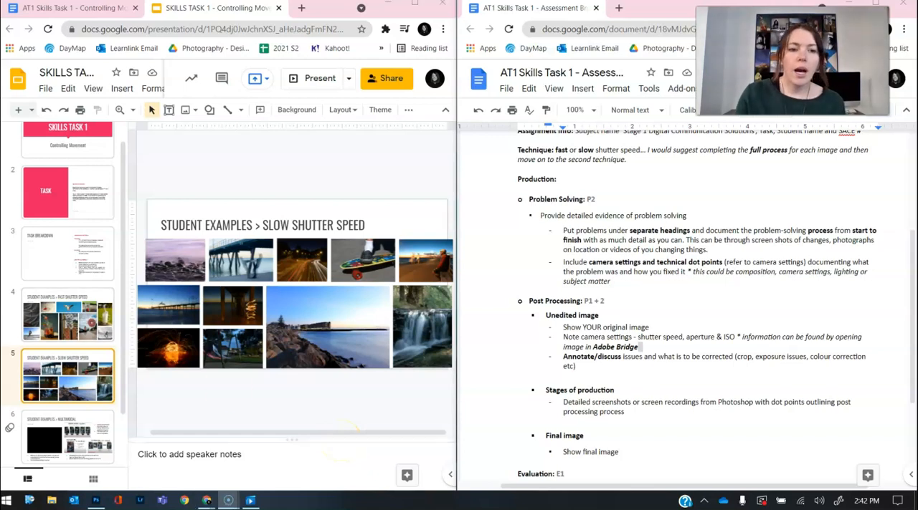
Step: Move between slides 6 and 5, ending on slide 6's multimodal student example
click(65, 428)
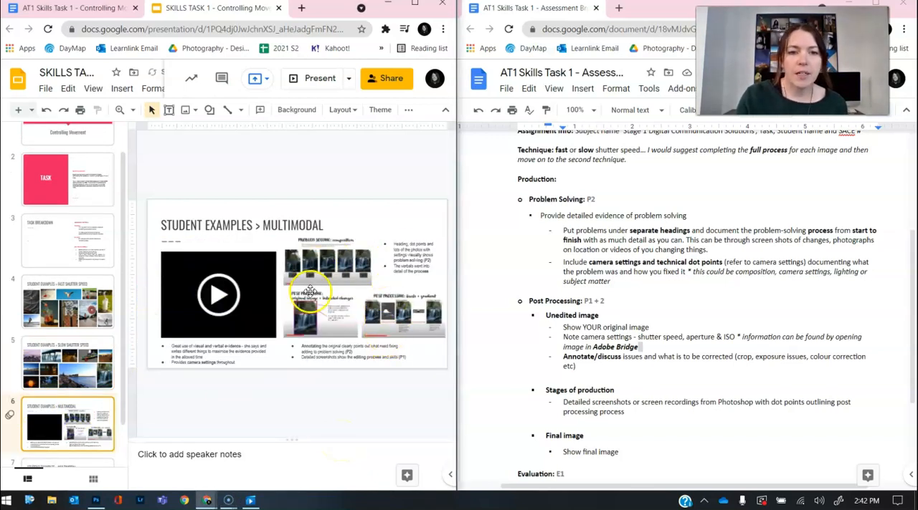
click(66, 363)
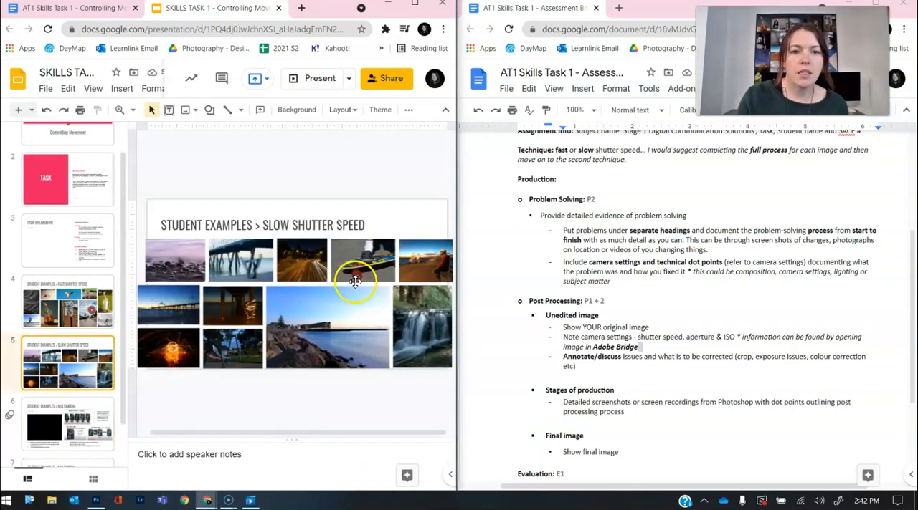
click(69, 423)
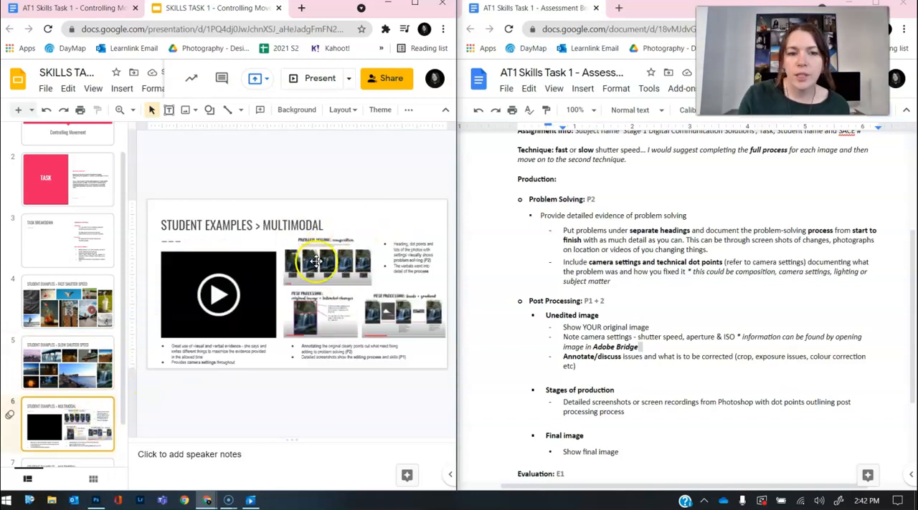
mouse_move(352, 250)
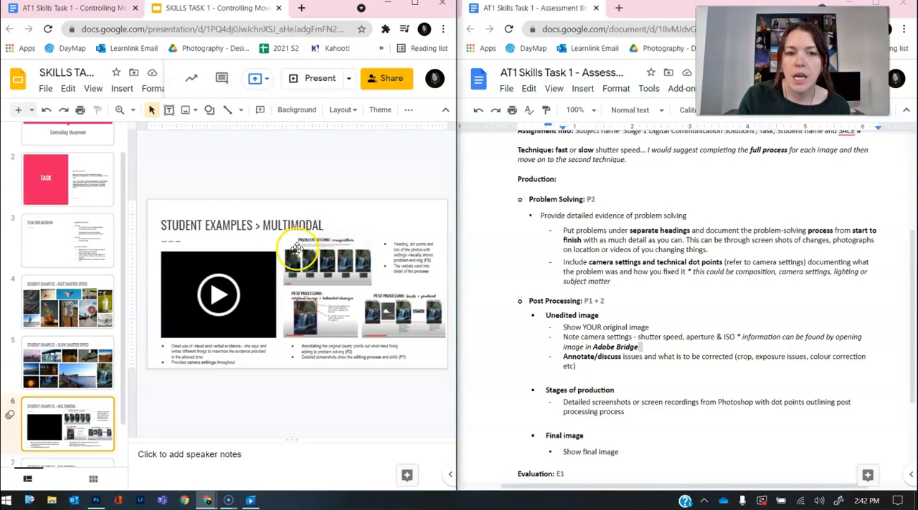
mouse_move(292, 257)
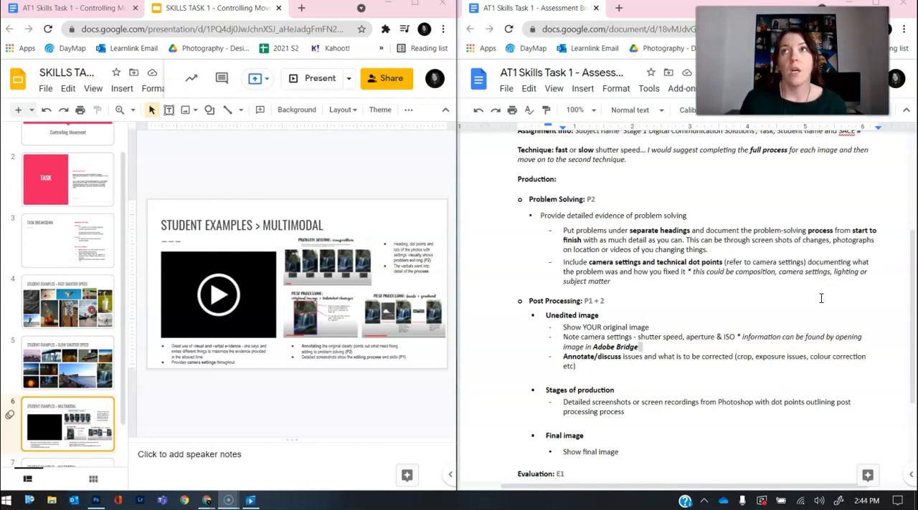
mouse_move(640, 212)
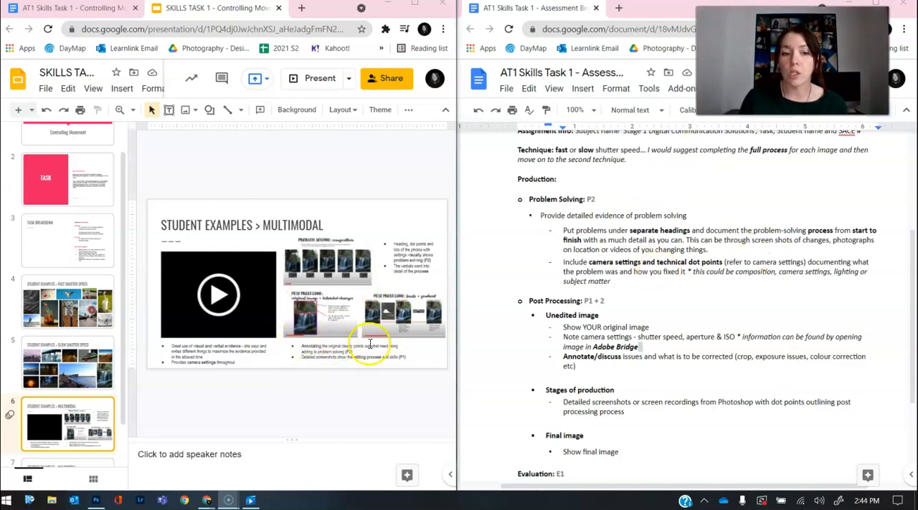
mouse_move(318, 361)
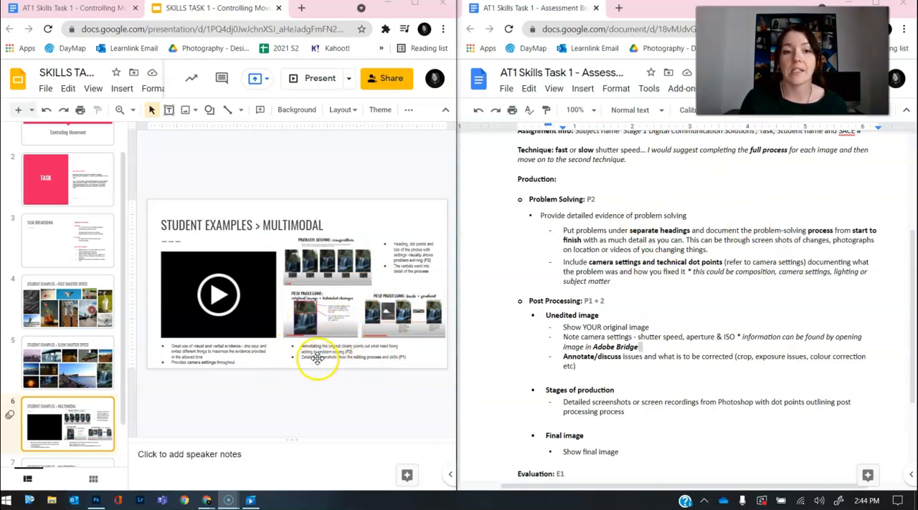
mouse_move(341, 316)
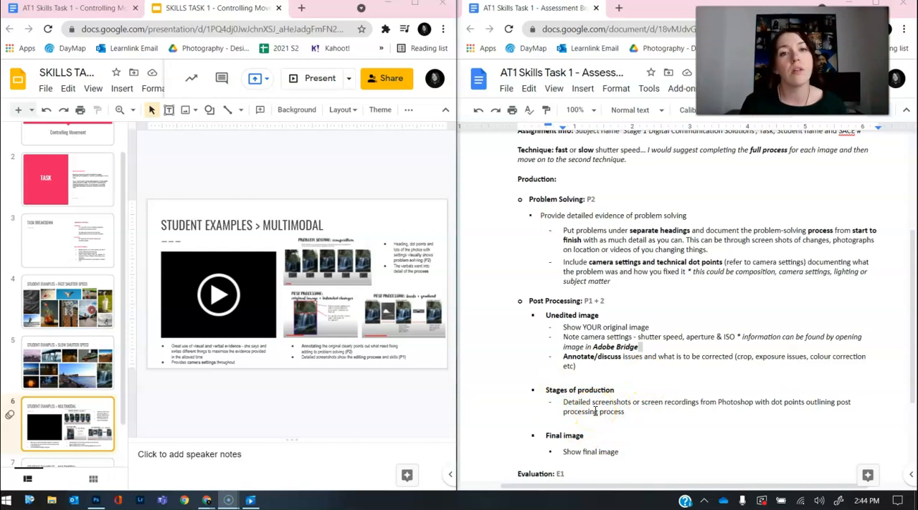
mouse_move(792, 426)
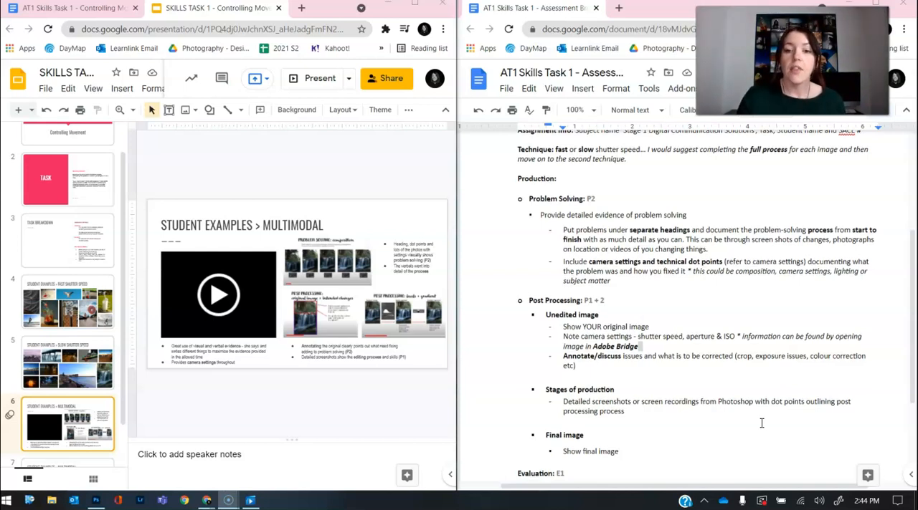
scroll(down, 3)
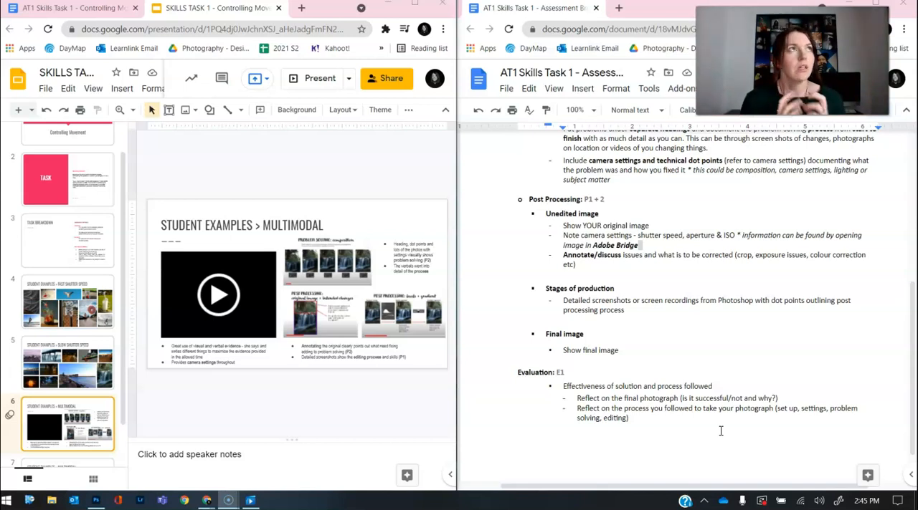
mouse_move(714, 375)
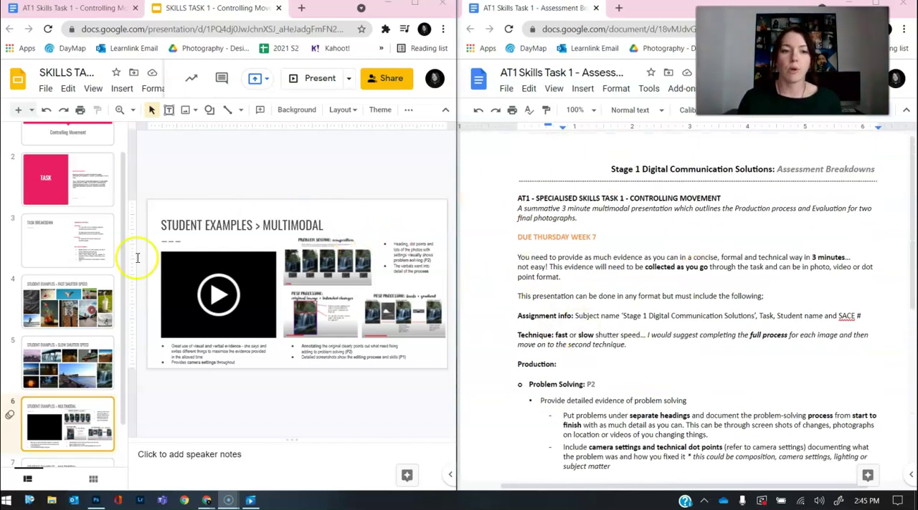
Step: Play the student's embedded video and pause it at 0:32 on Problem Solving: exposure
click(316, 78)
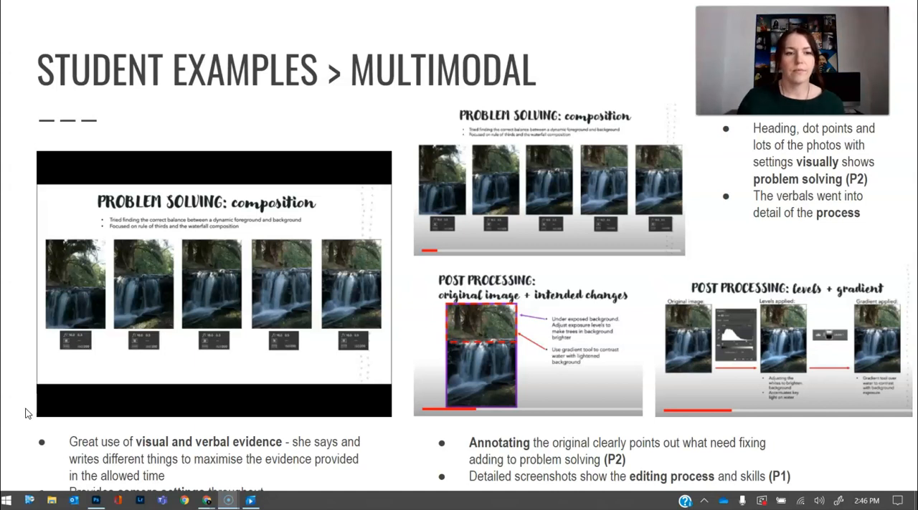
click(55, 404)
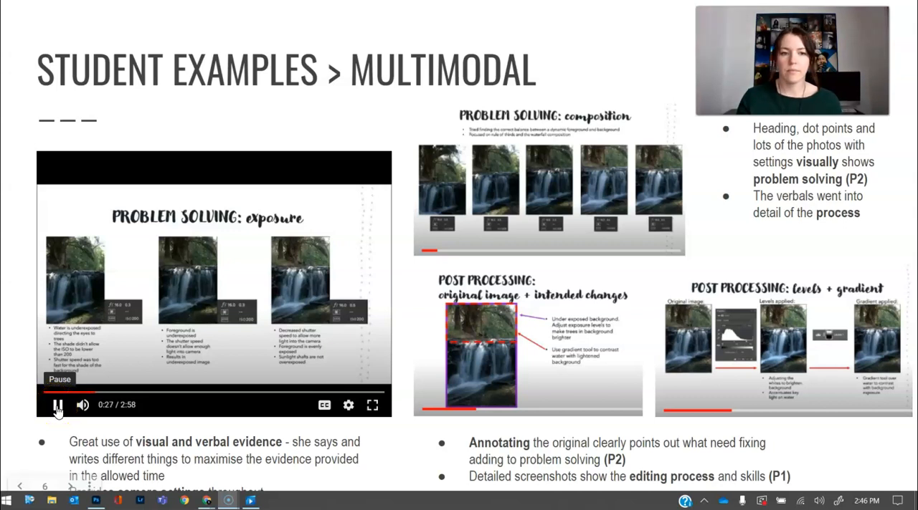
click(57, 403)
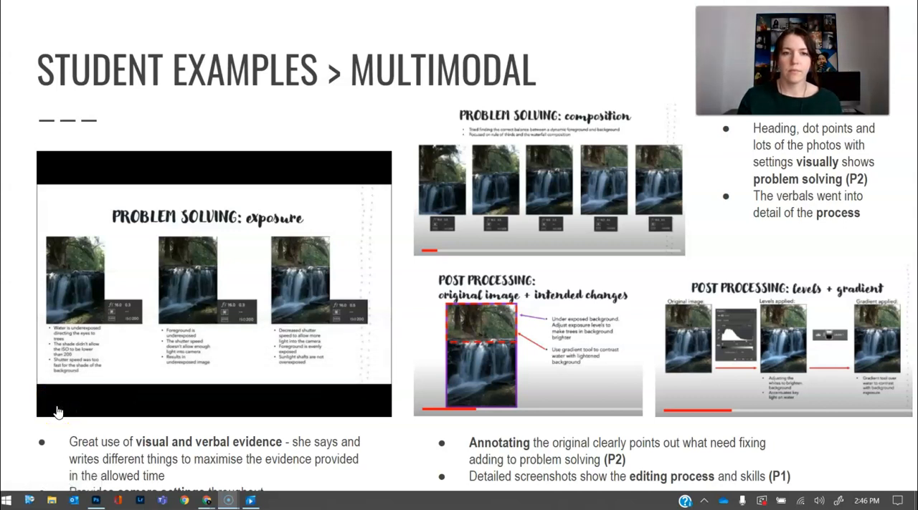
click(52, 405)
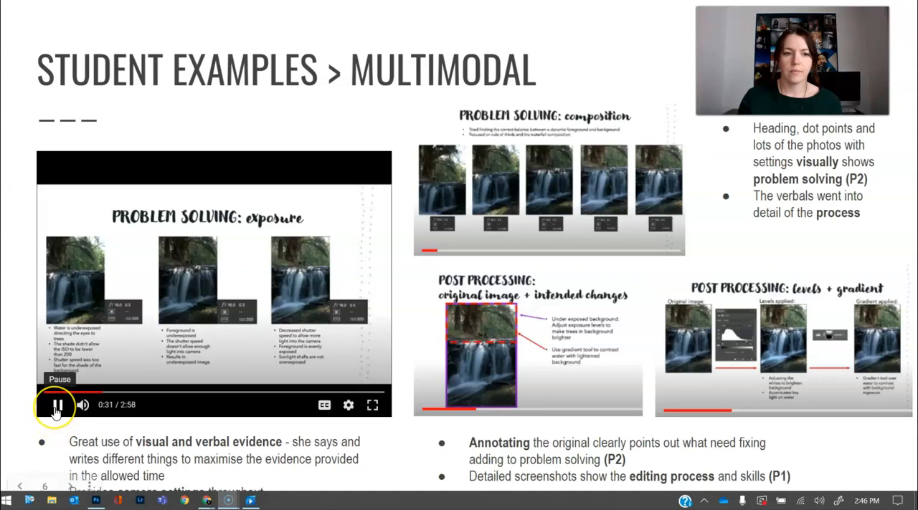
click(53, 405)
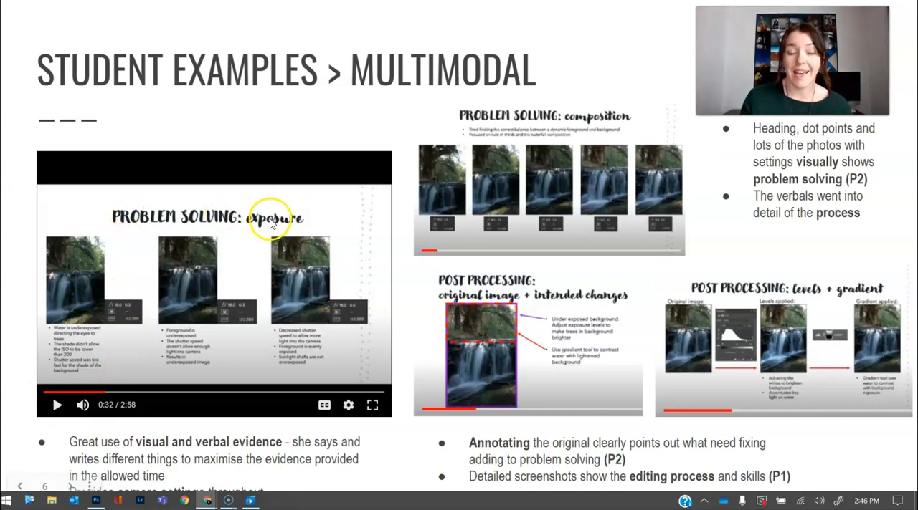
mouse_move(220, 253)
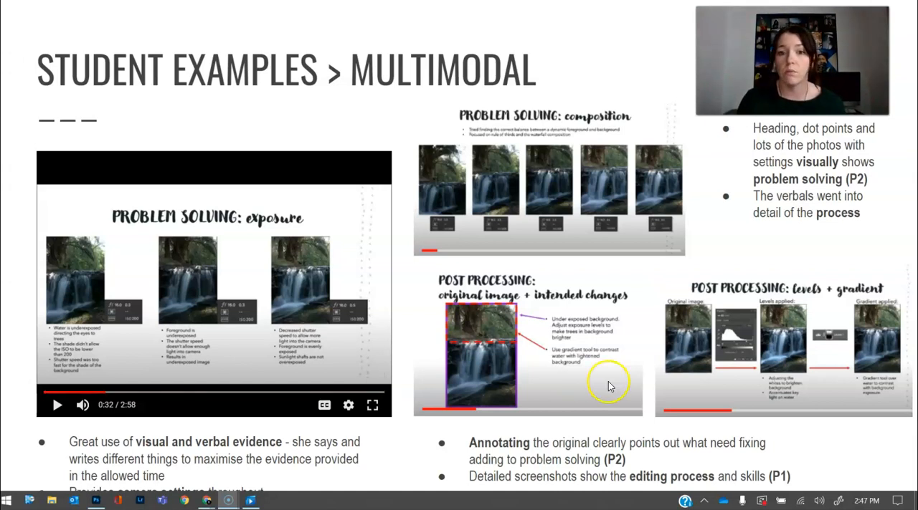
mouse_move(666, 324)
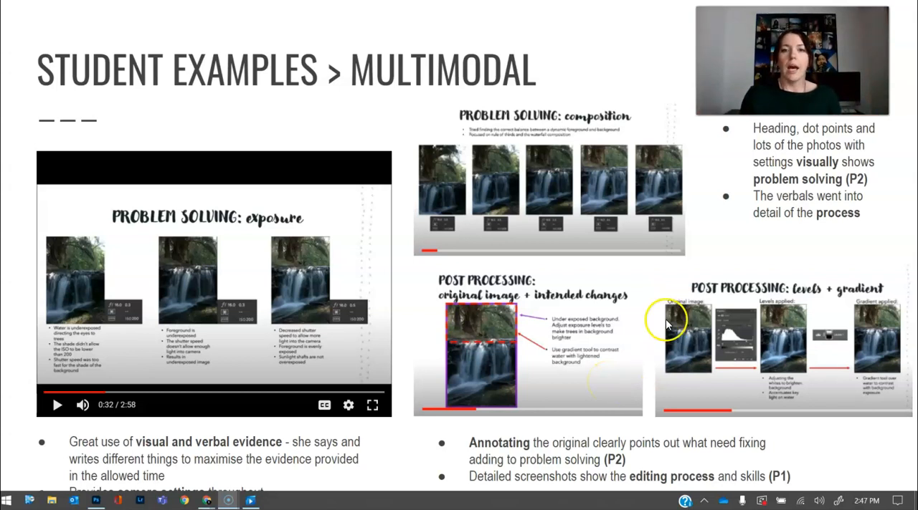
mouse_move(565, 306)
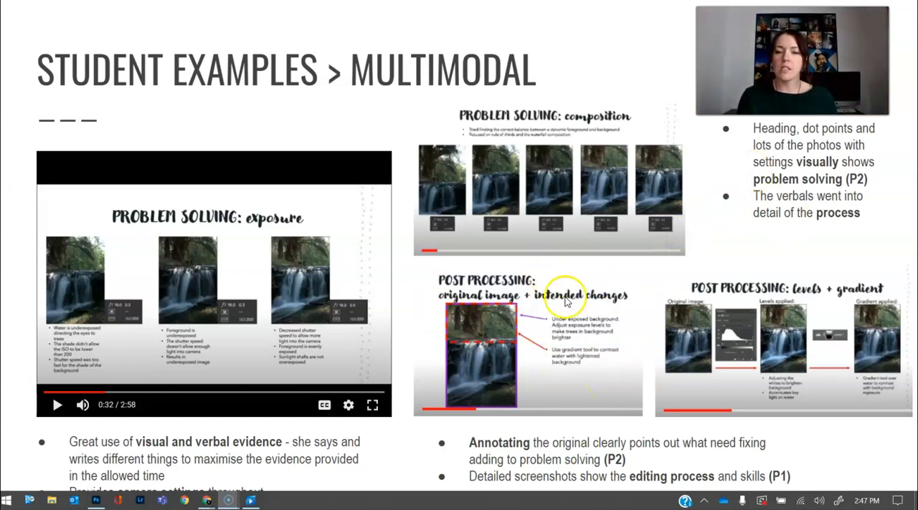
mouse_move(535, 300)
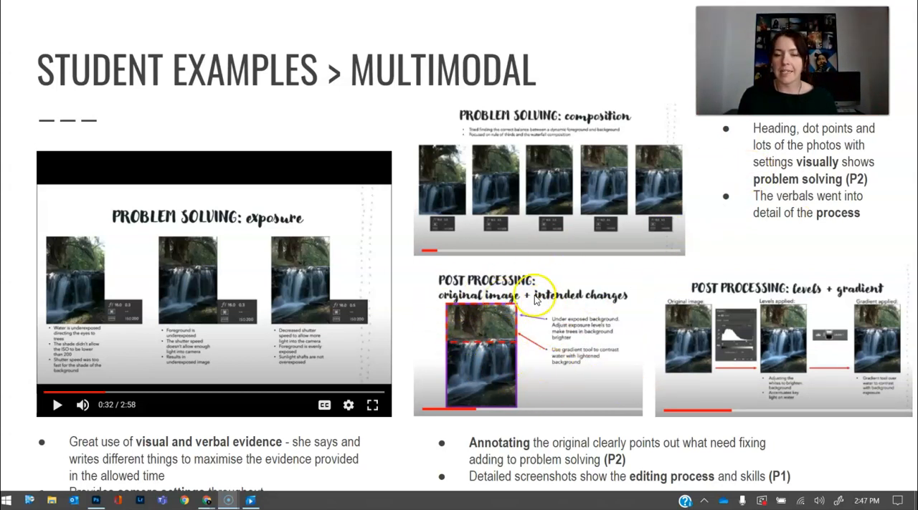
mouse_move(795, 321)
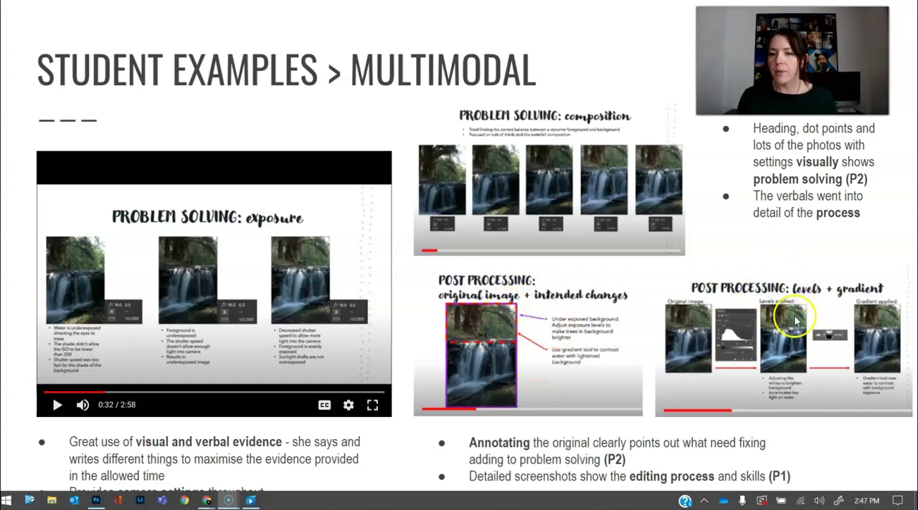
mouse_move(846, 337)
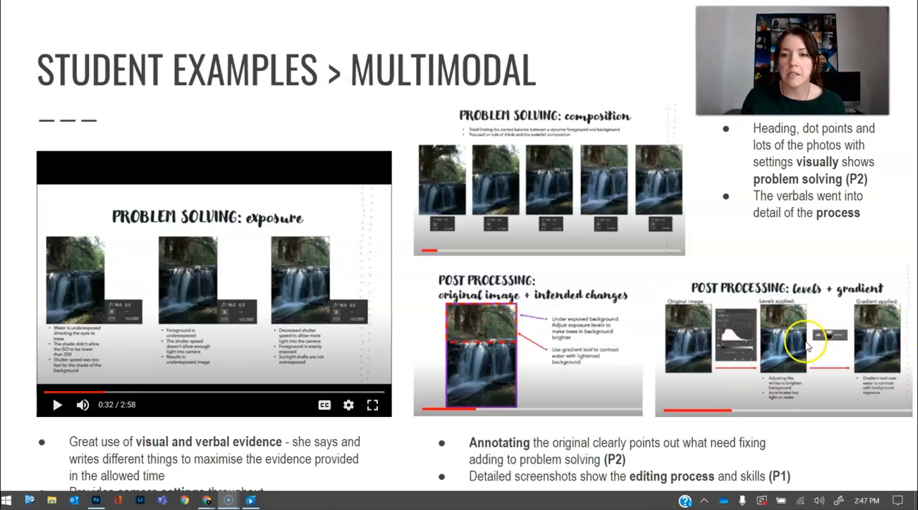
mouse_move(854, 325)
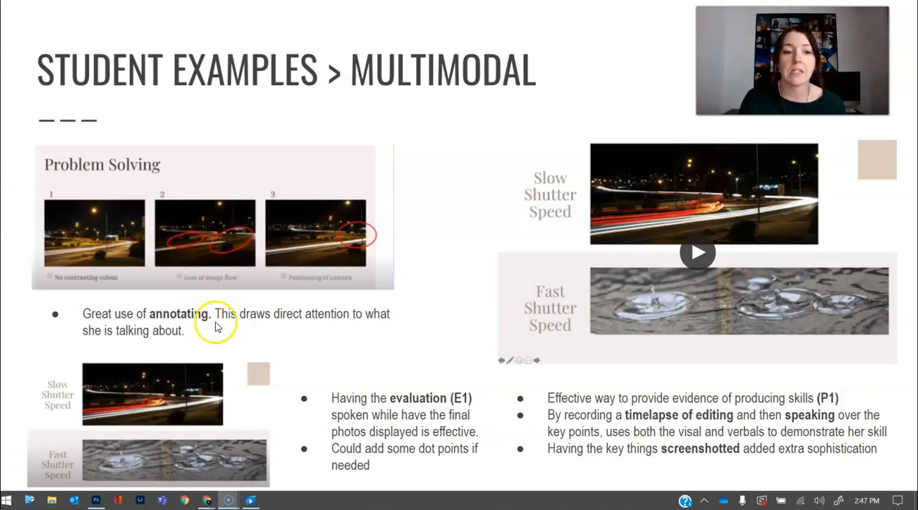
mouse_move(427, 403)
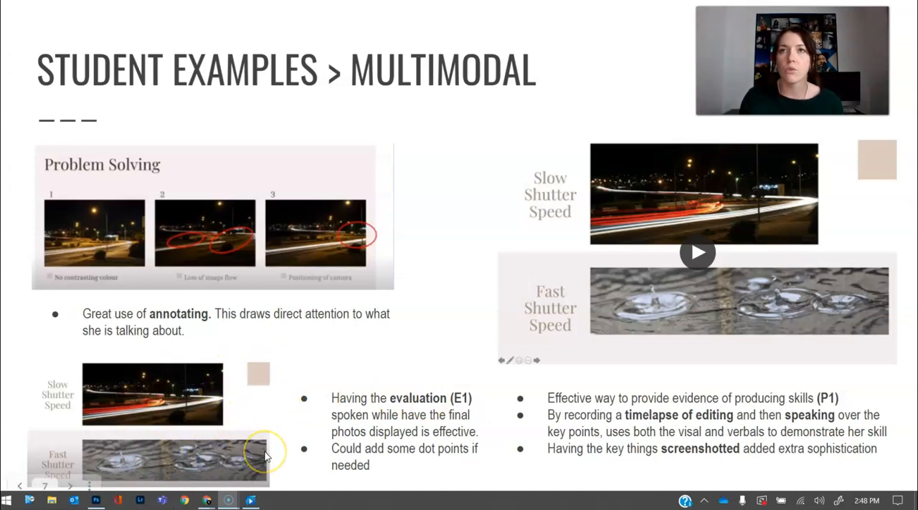
mouse_move(351, 416)
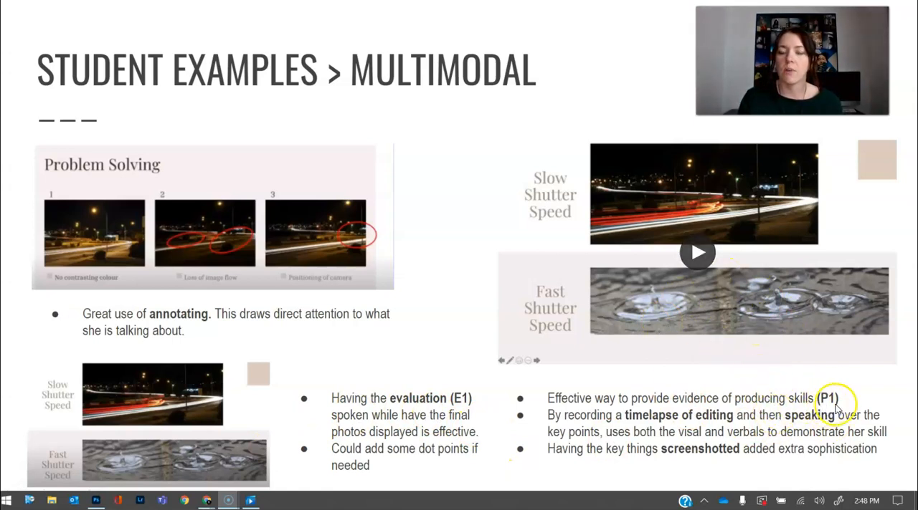
mouse_move(715, 374)
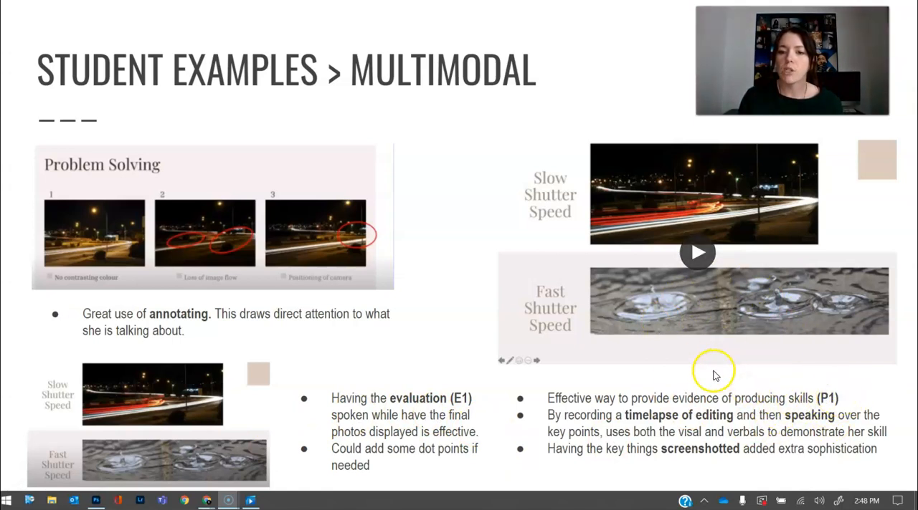
mouse_move(707, 283)
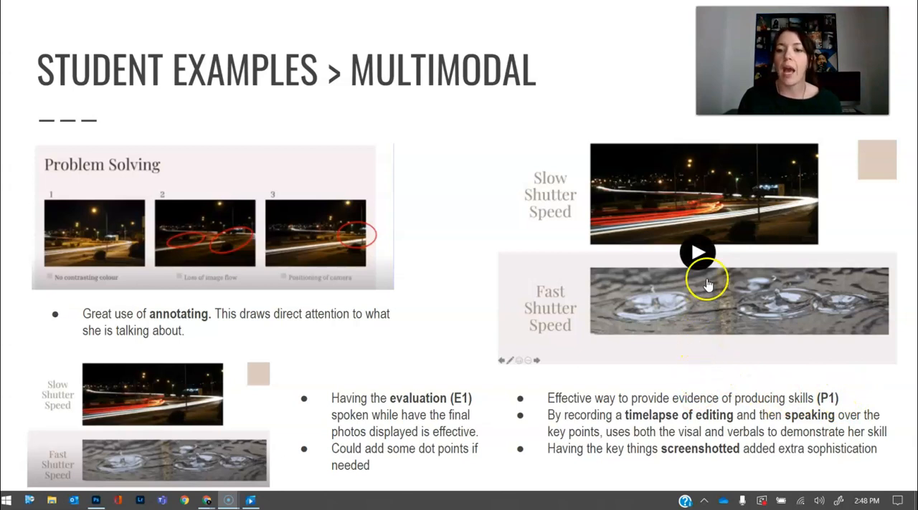
Step: Play slide 7's student video showing layering, crop and brightness/contrast edits
click(696, 252)
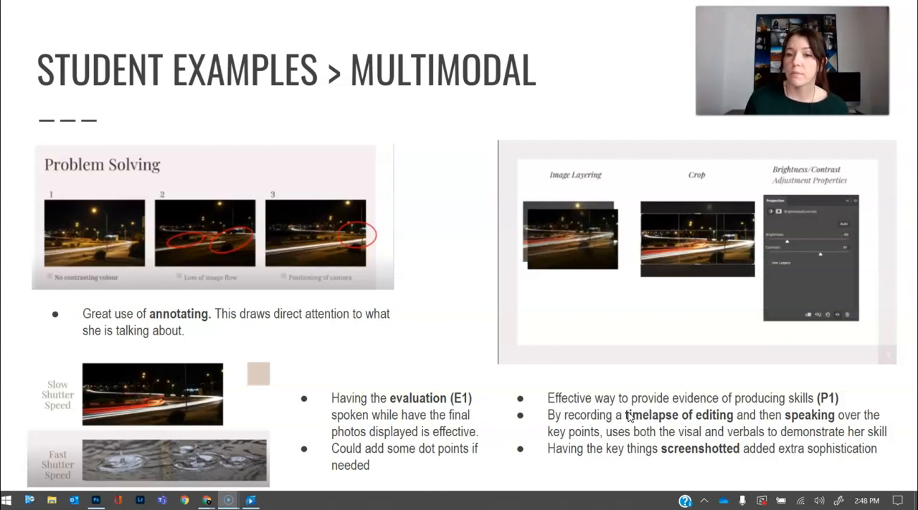
click(691, 251)
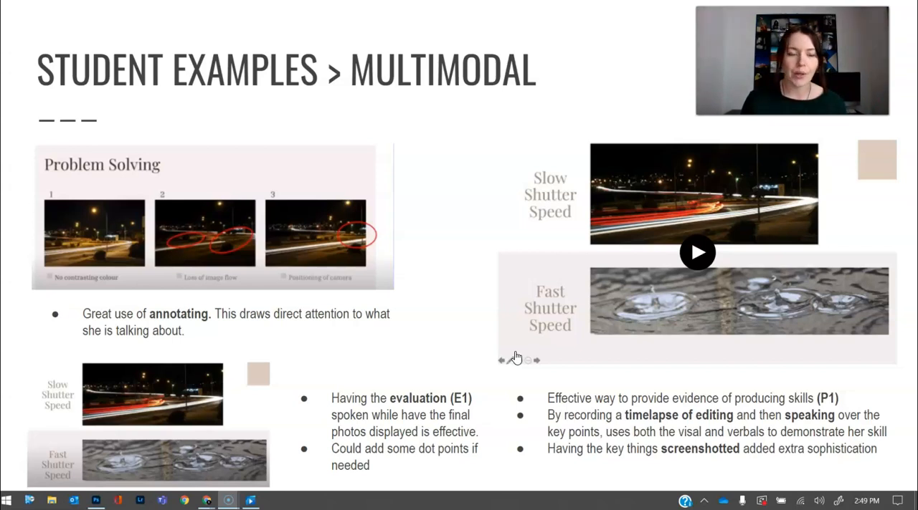
mouse_move(413, 331)
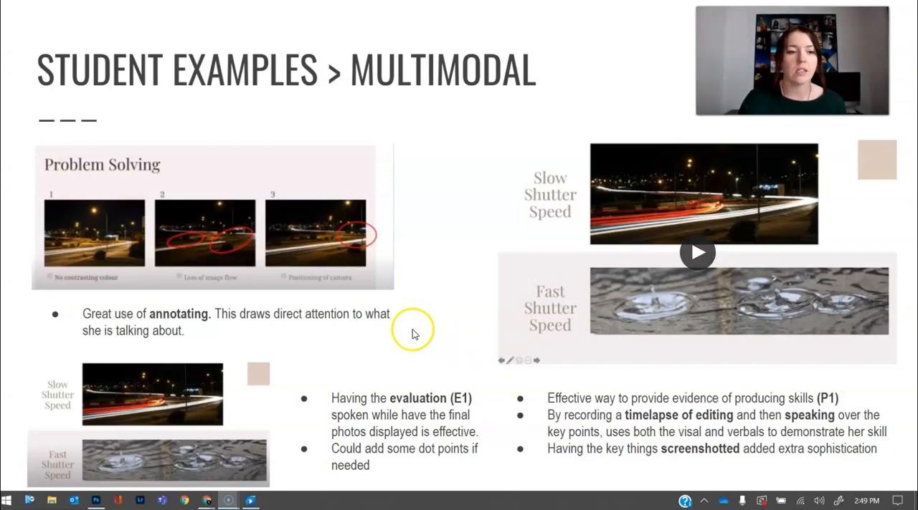